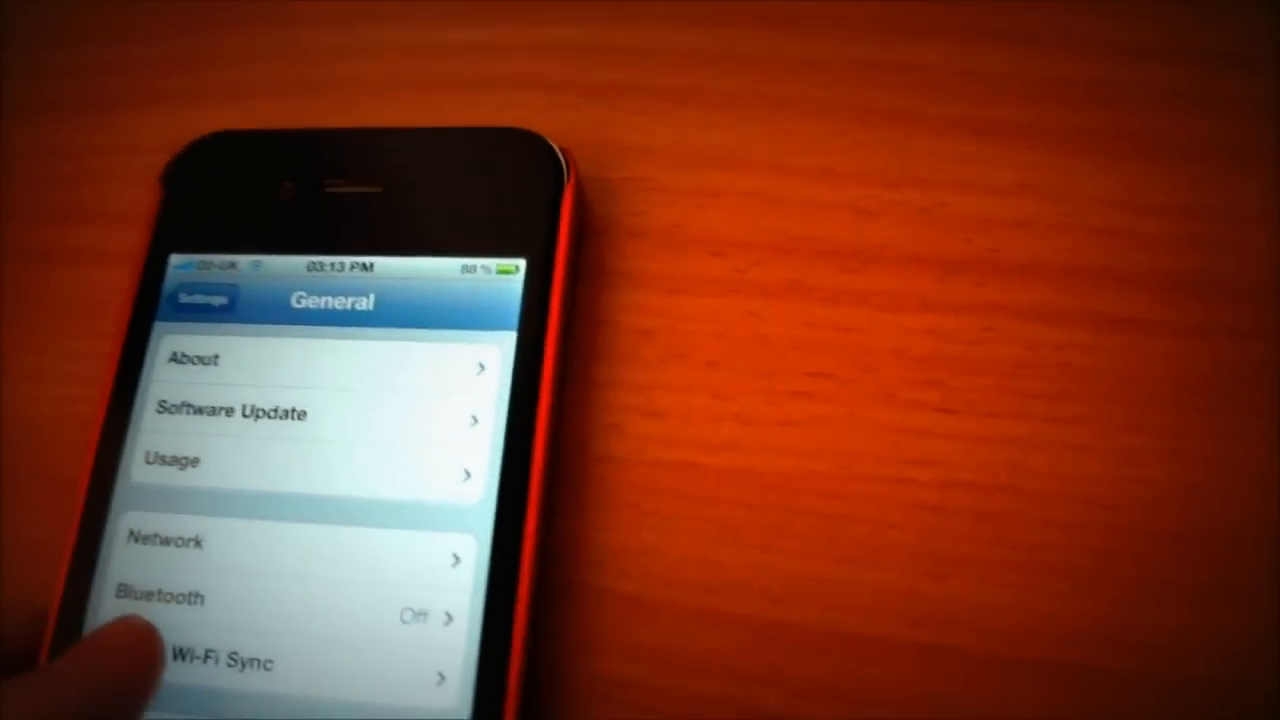
# - Open the iTunes Wi-Fi Sync page from the General settings list
pyautogui.click(220, 662)
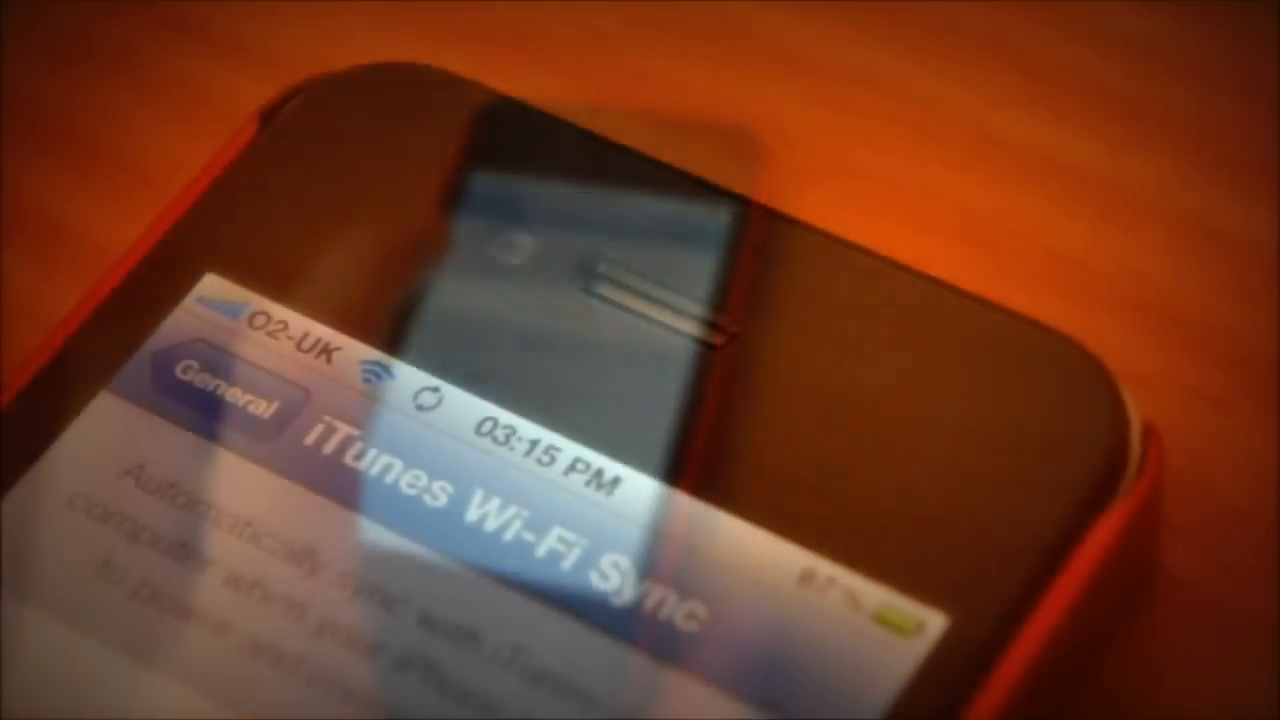